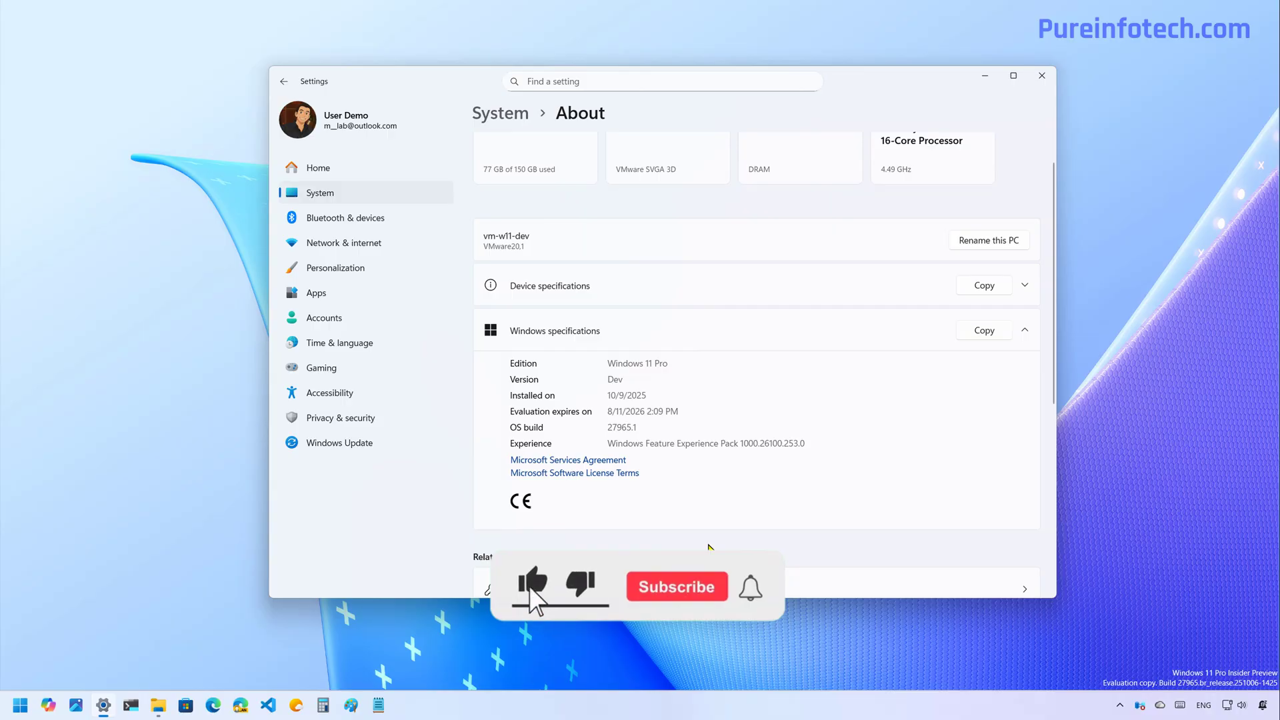
# - Close the Settings About page showing Windows 11 Pro Dev build 27965.1
pyautogui.click(674, 587)
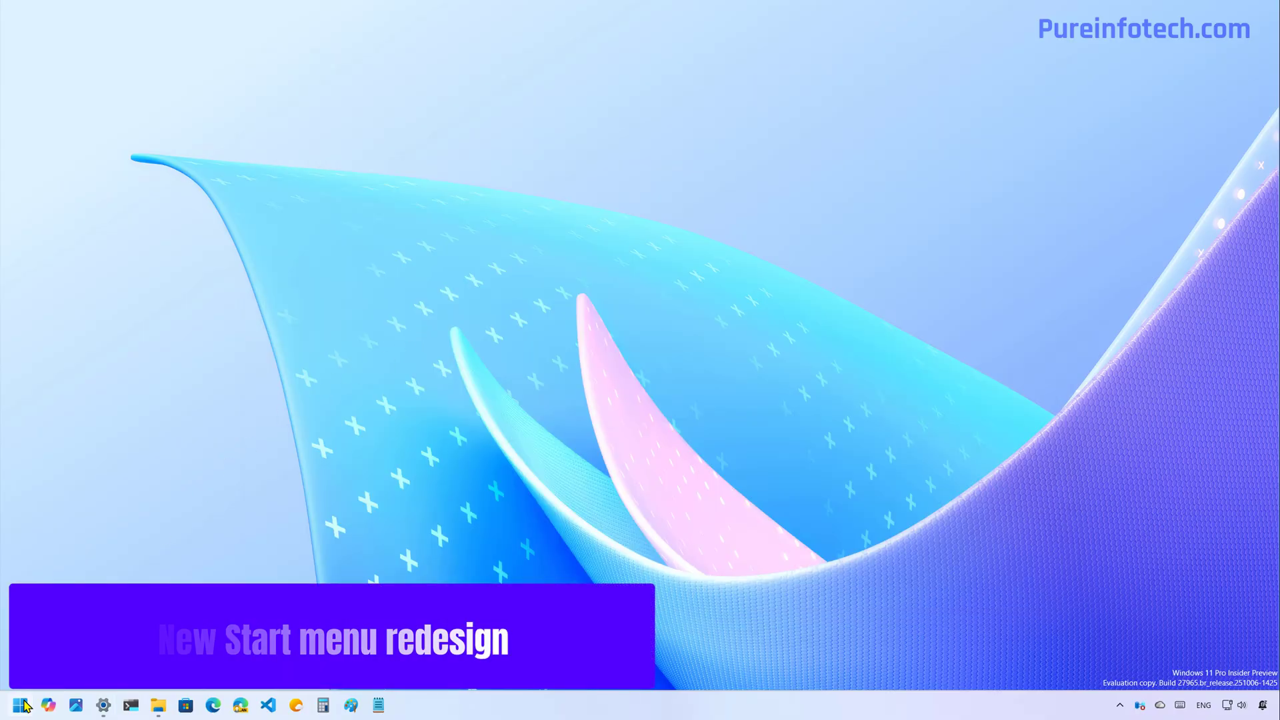
# - Show the redesigned Start menu with all apps kept grouped by Category view
pyautogui.click(20, 703)
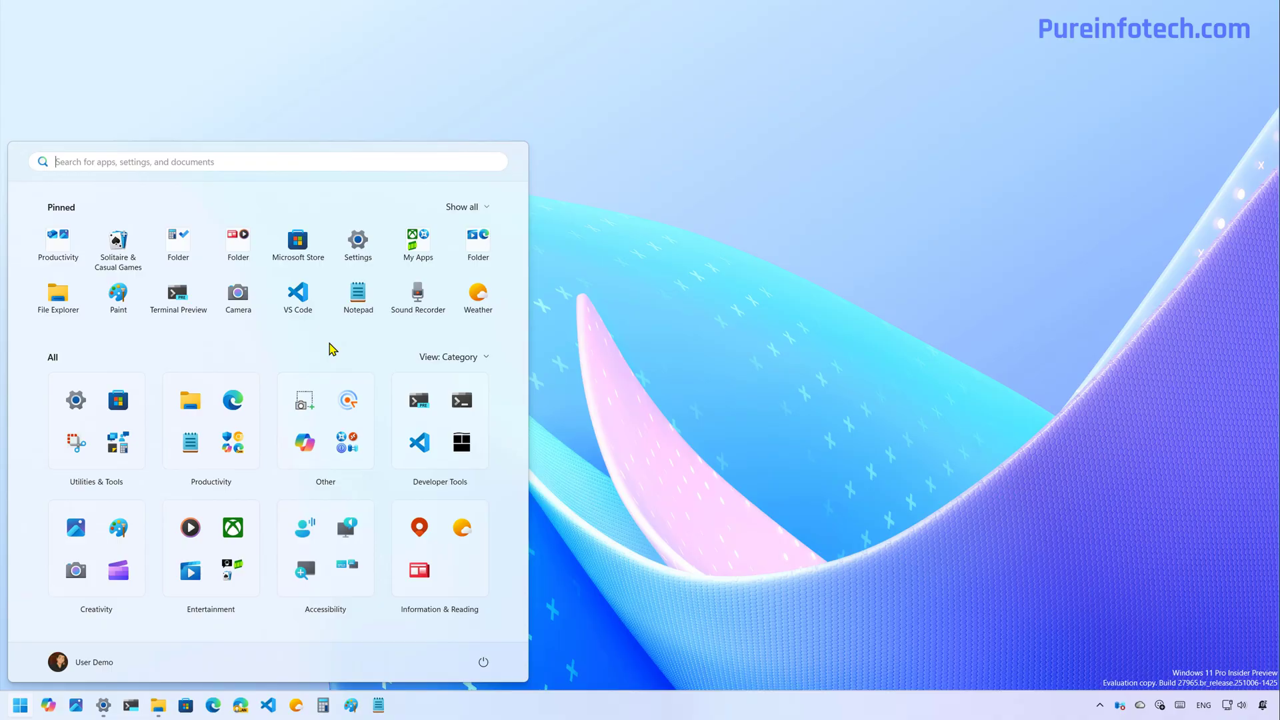
pyautogui.click(453, 357)
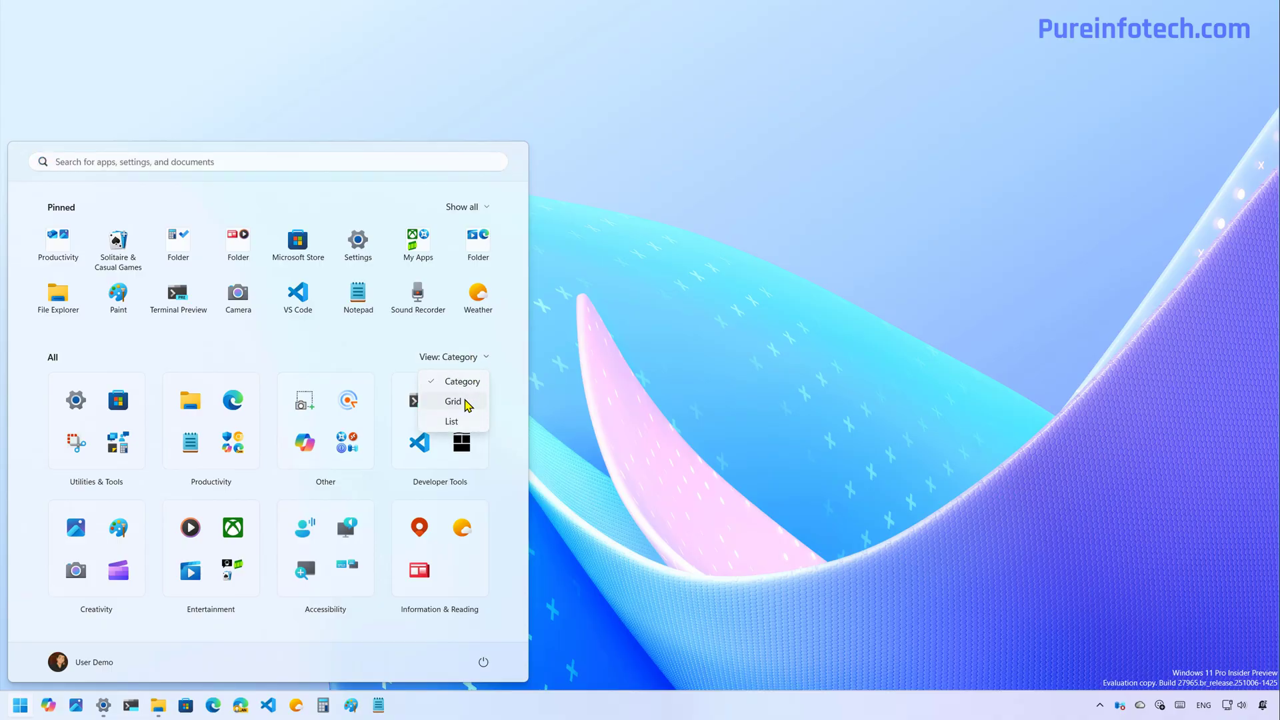
pyautogui.click(451, 420)
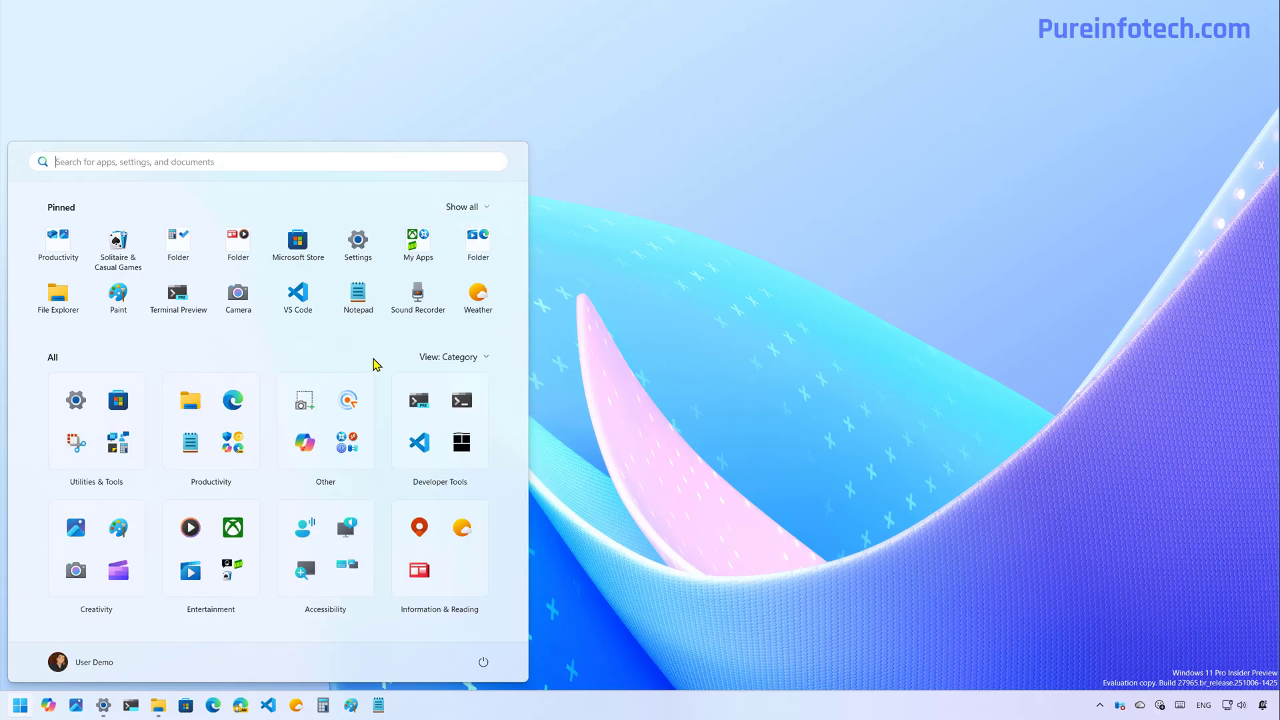
pyautogui.moveTo(368, 353)
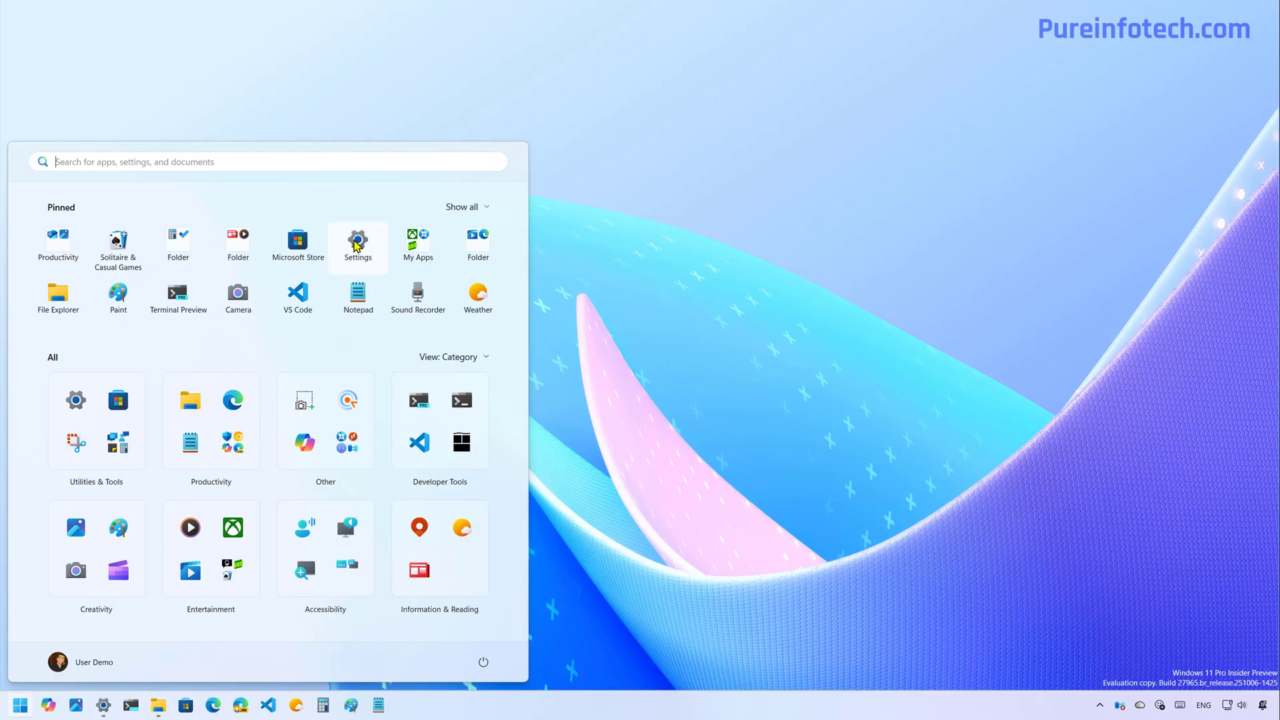
# - Review the Personalization > Start toggles in Settings, then close Settings
pyautogui.click(357, 241)
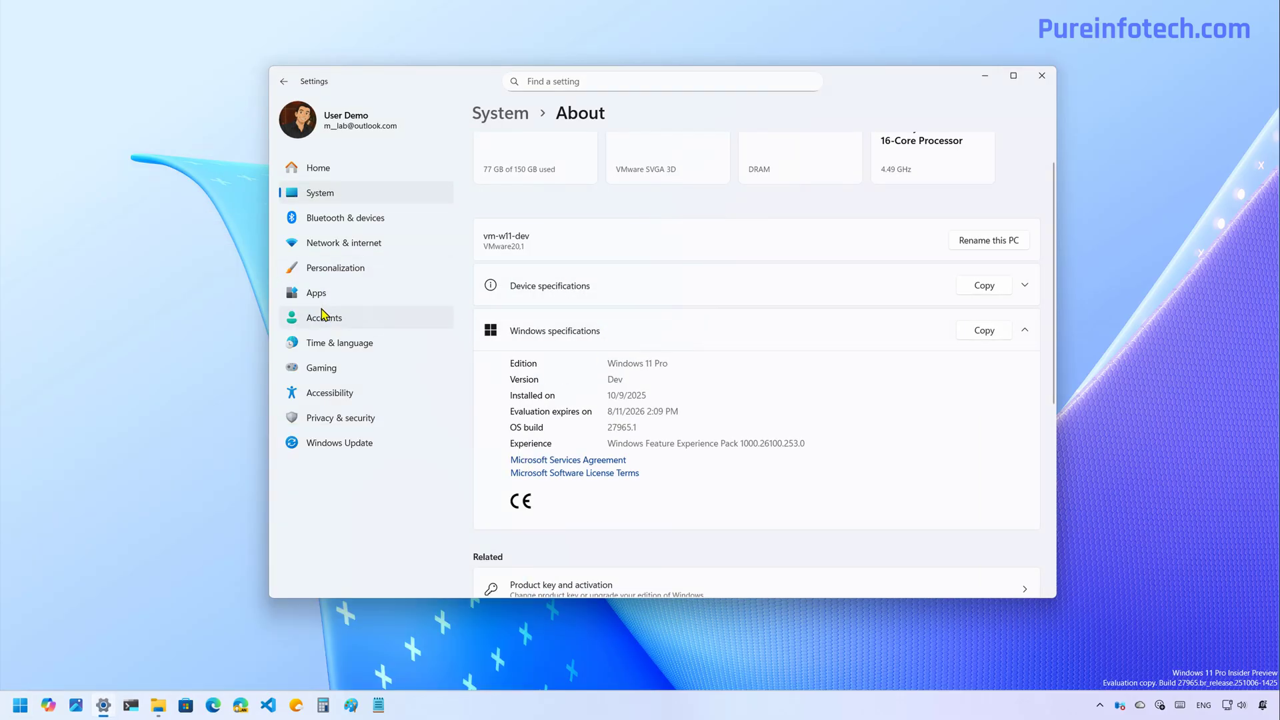
pyautogui.click(334, 267)
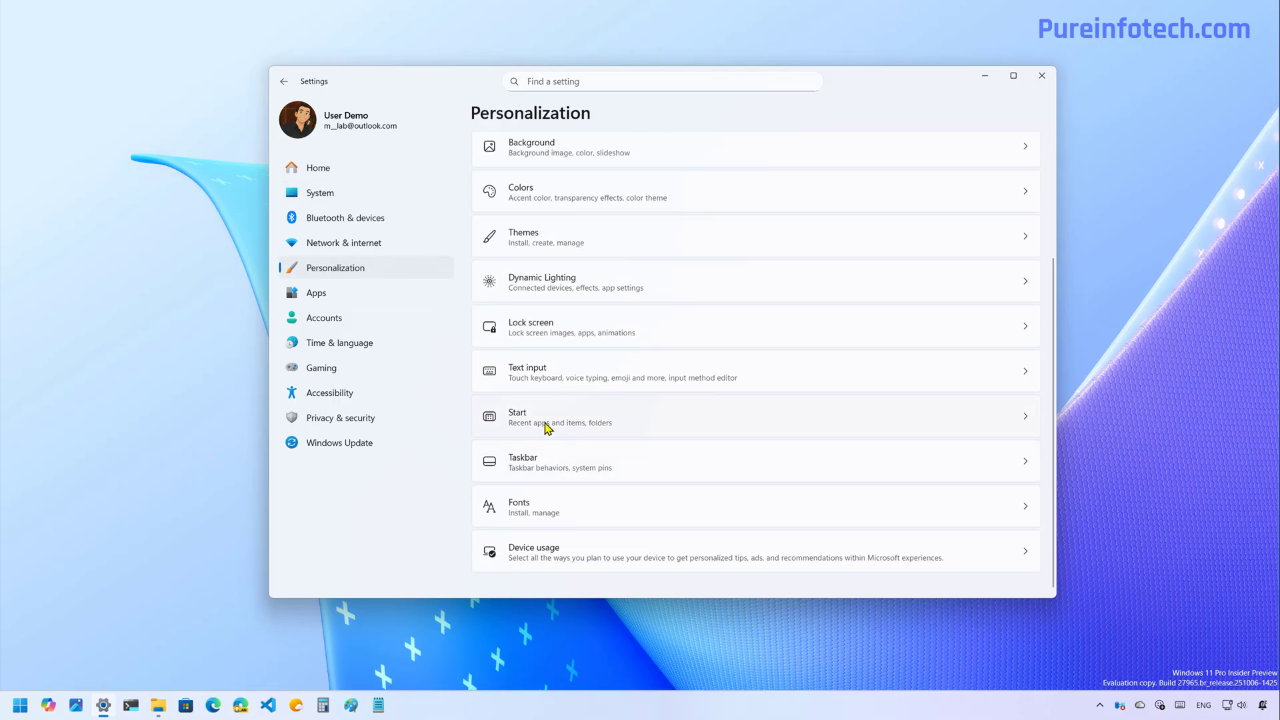
pyautogui.click(543, 417)
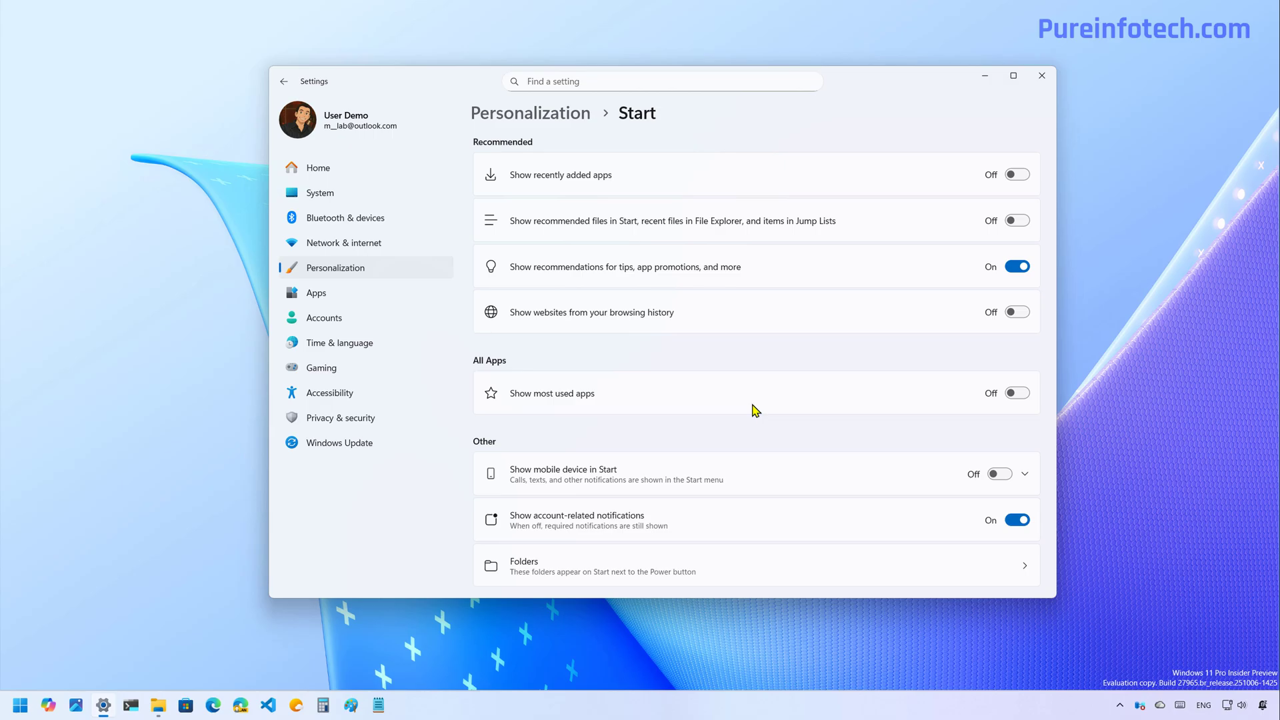
pyautogui.moveTo(632, 361)
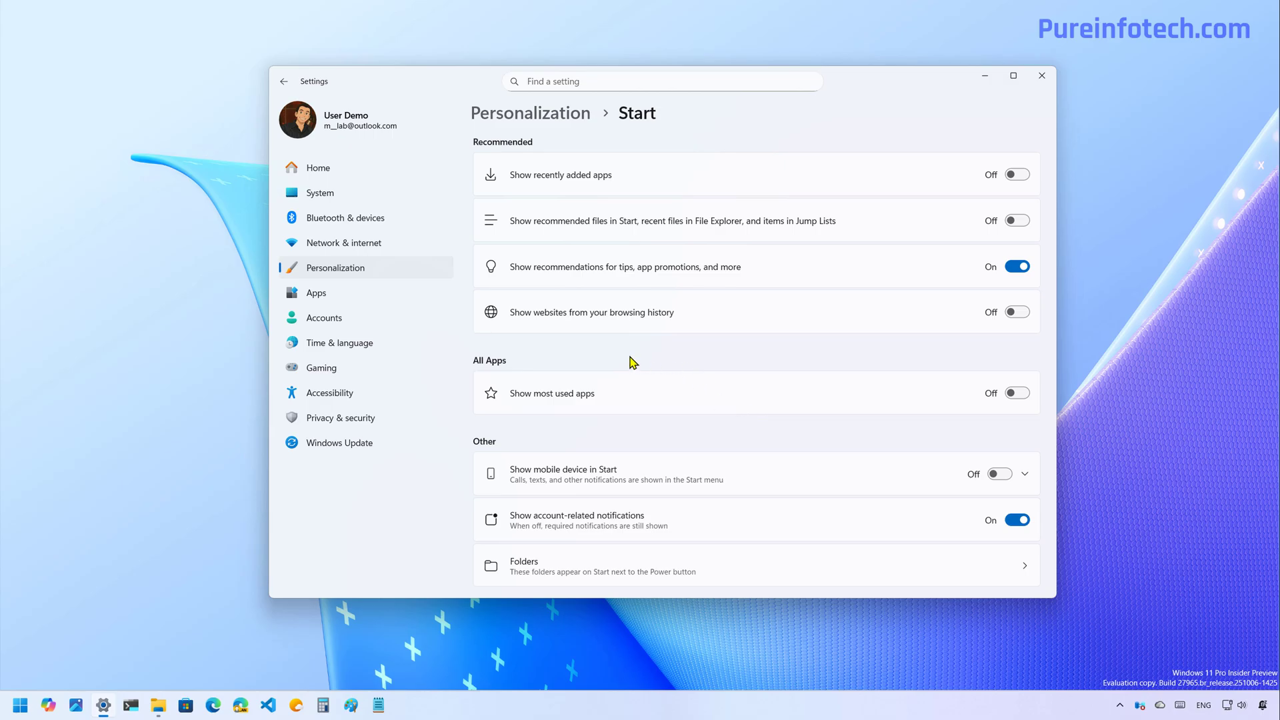
pyautogui.click(1041, 74)
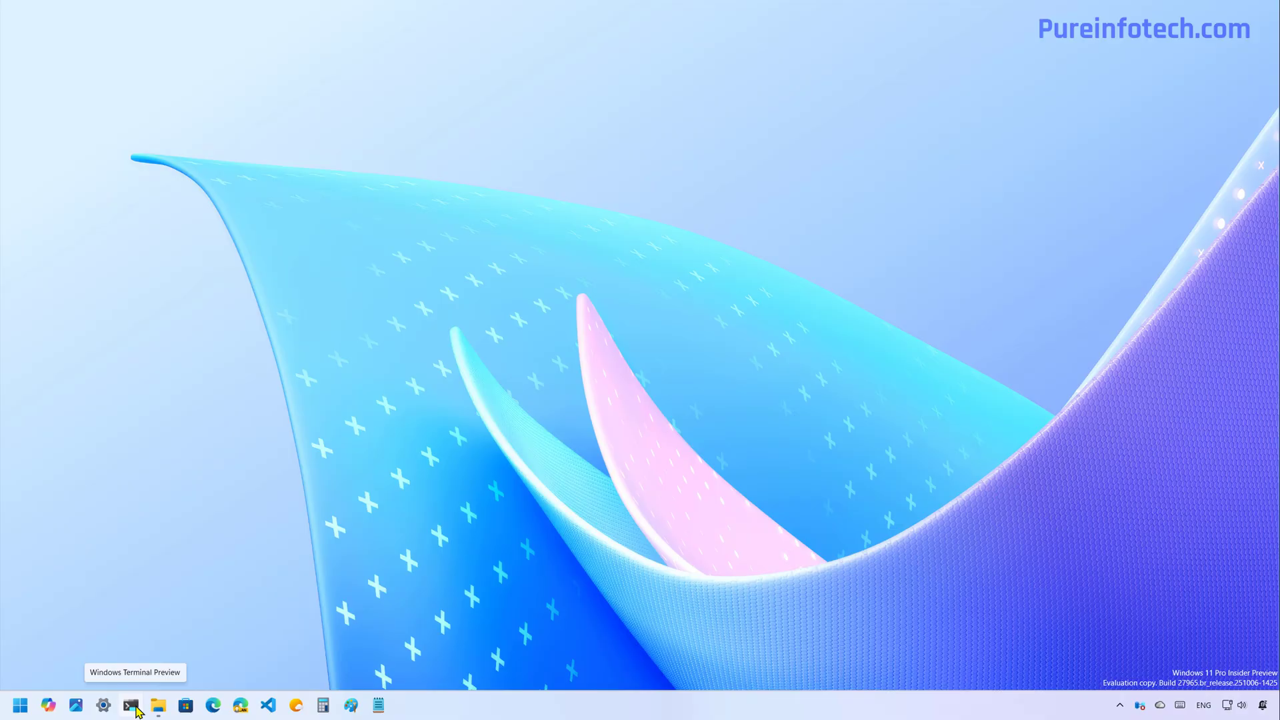
# - Launch Terminal Preview's Edit tool and browse its File, Edit and View menus on Untitled-1.txt
pyautogui.click(129, 704)
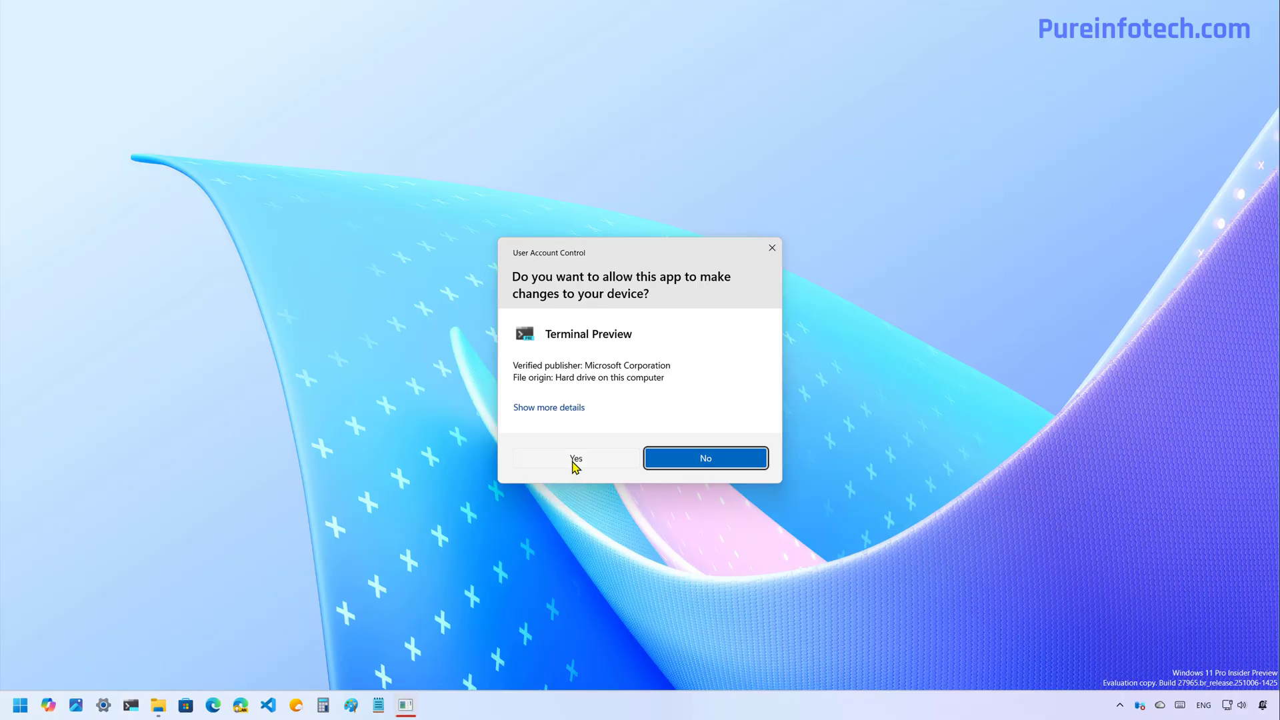
pyautogui.click(576, 457)
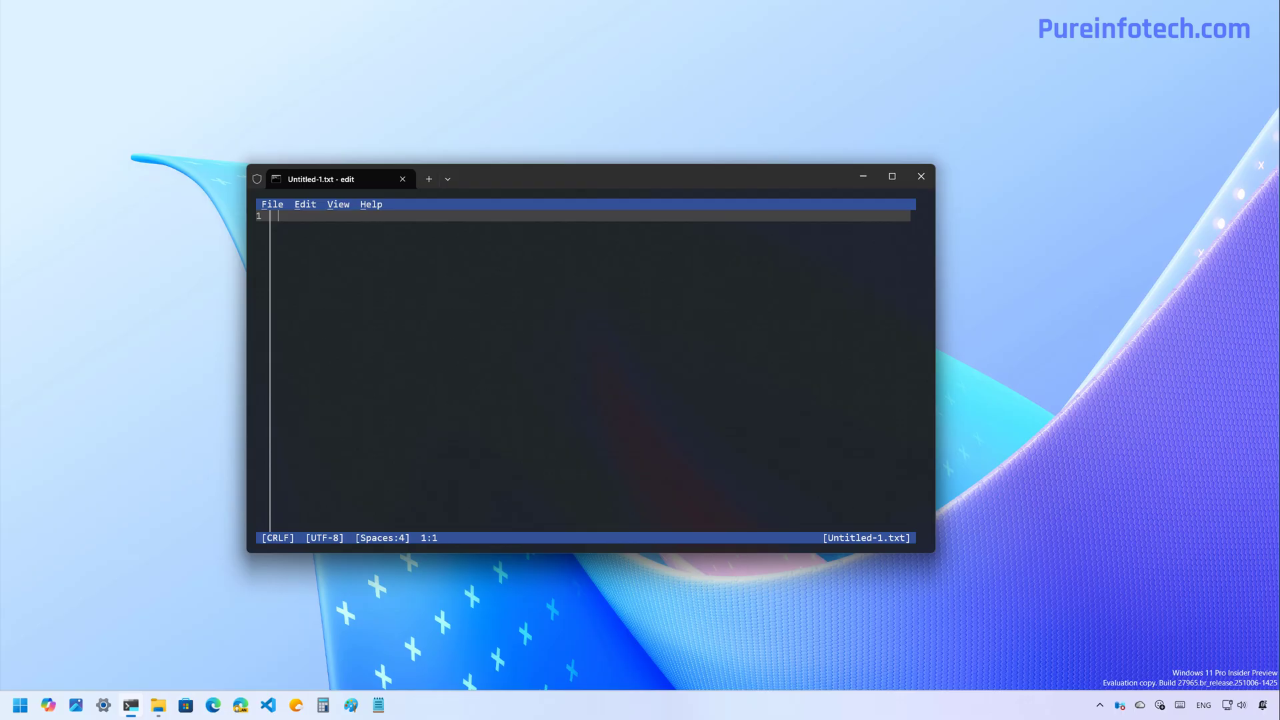
pyautogui.click(272, 204)
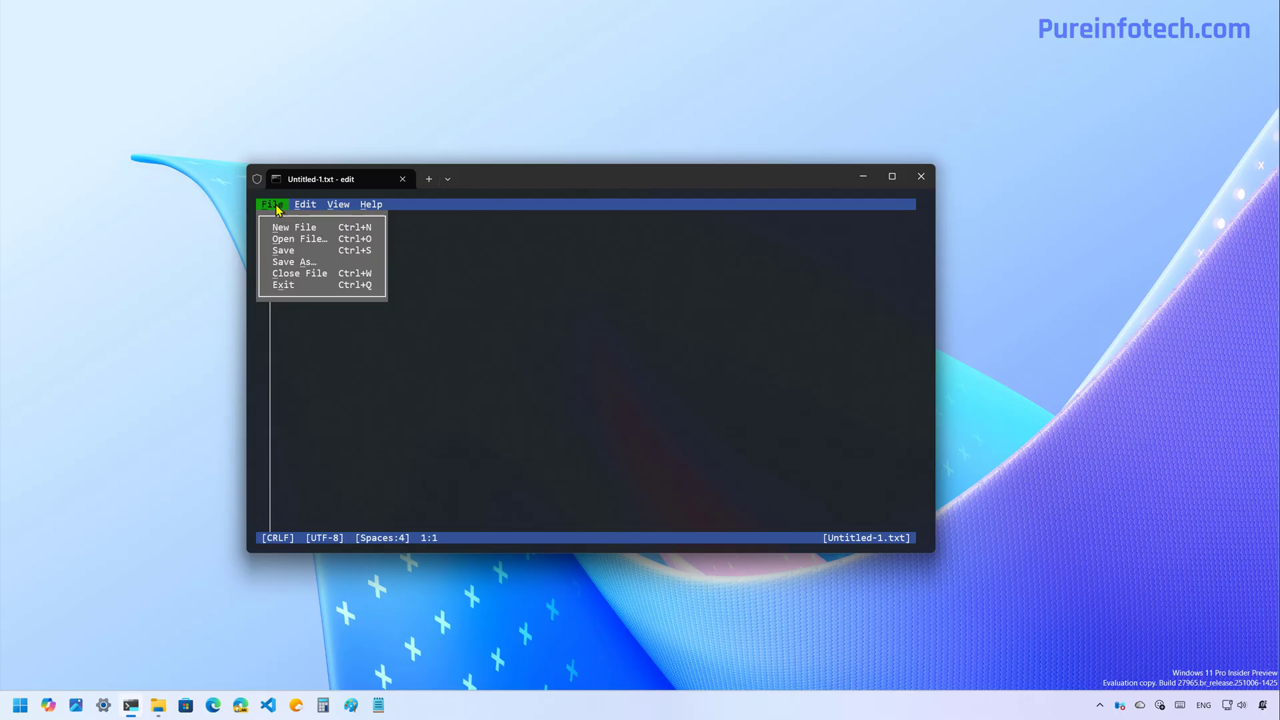
pyautogui.moveTo(311, 247)
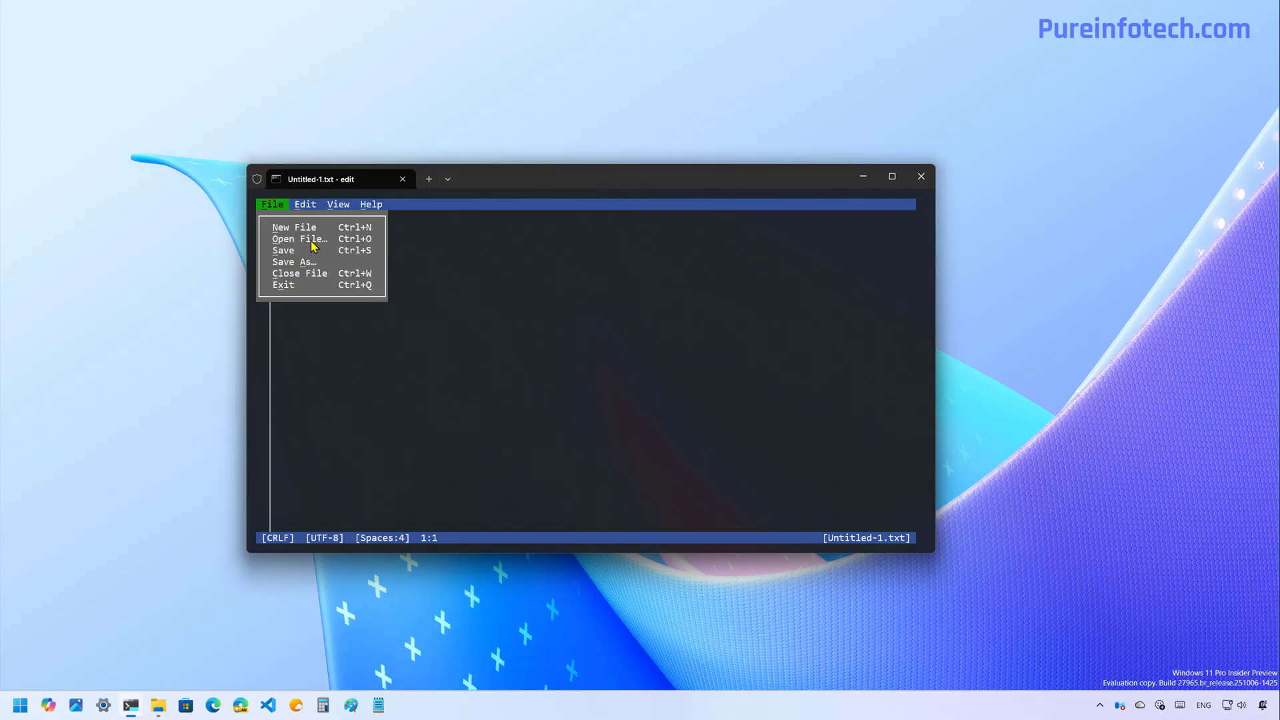
pyautogui.moveTo(308, 237)
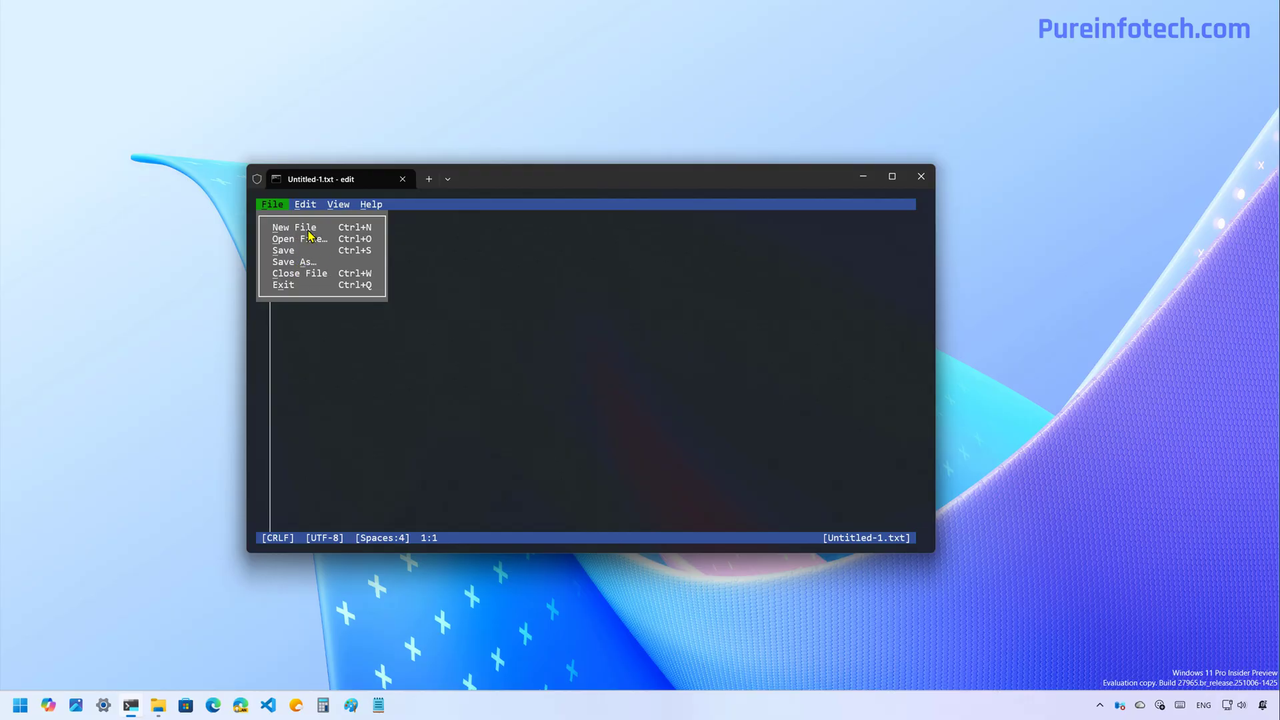
pyautogui.click(304, 204)
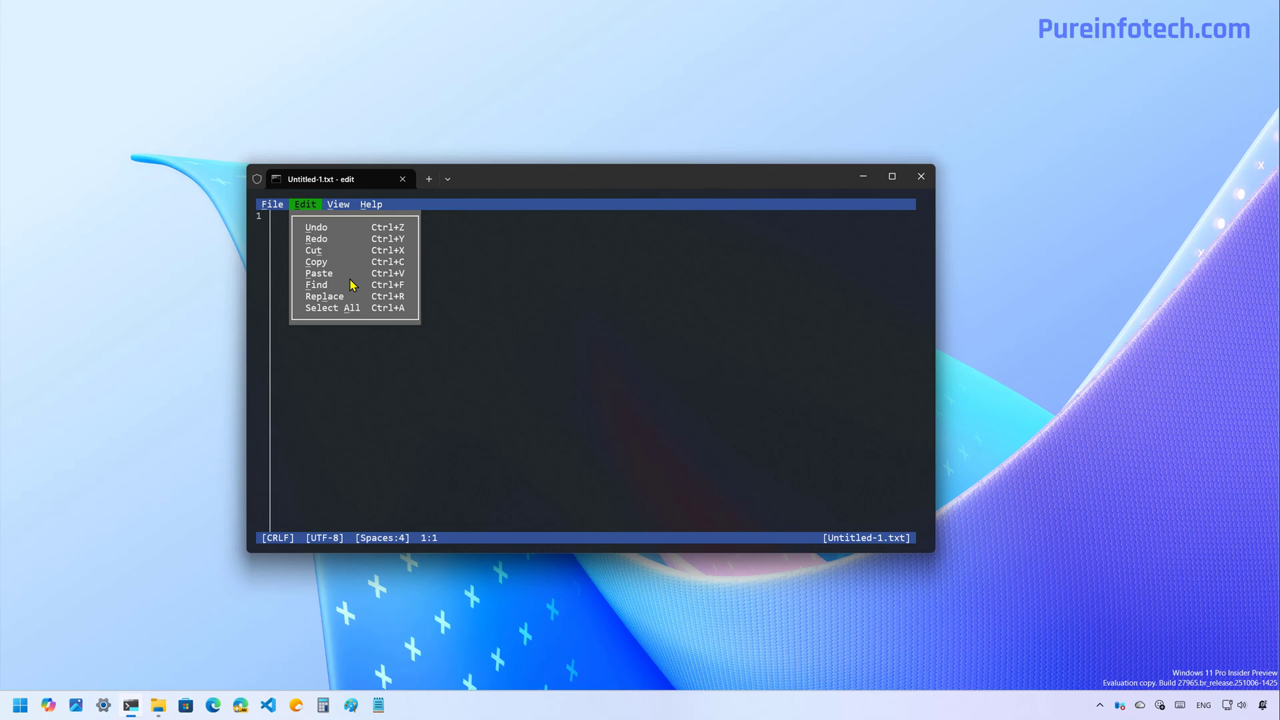
pyautogui.click(337, 204)
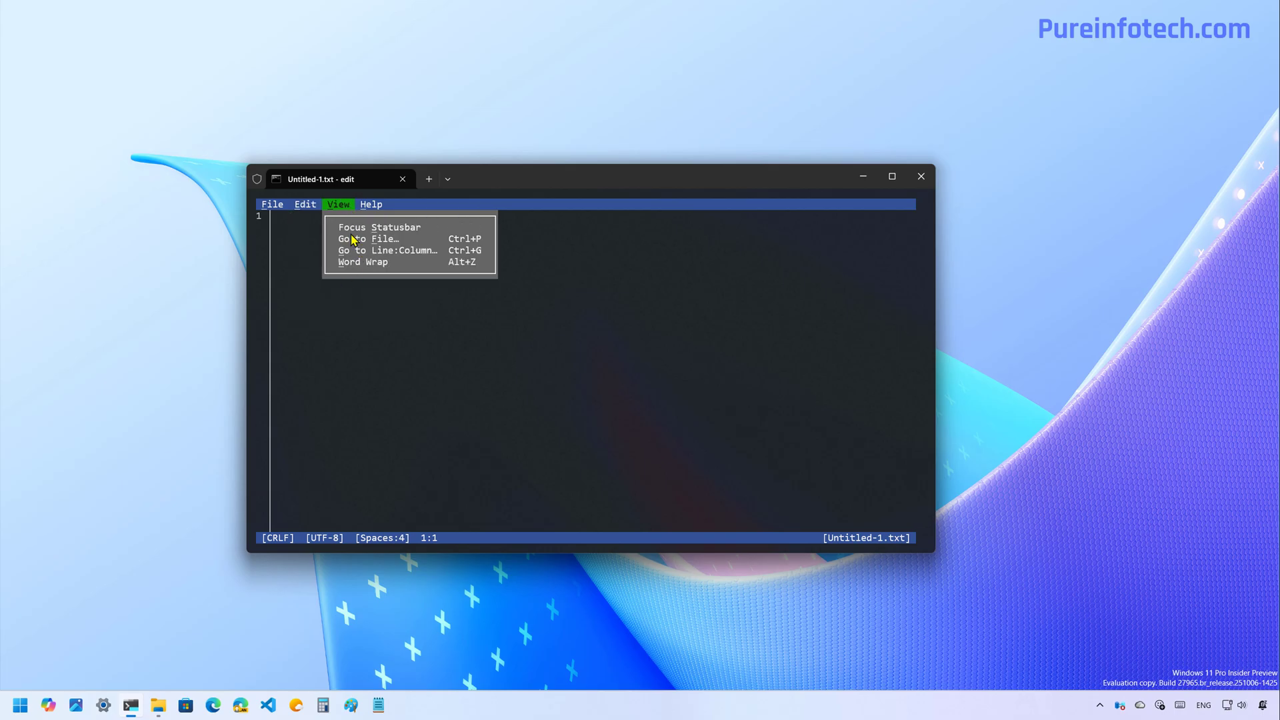
pyautogui.moveTo(377, 312)
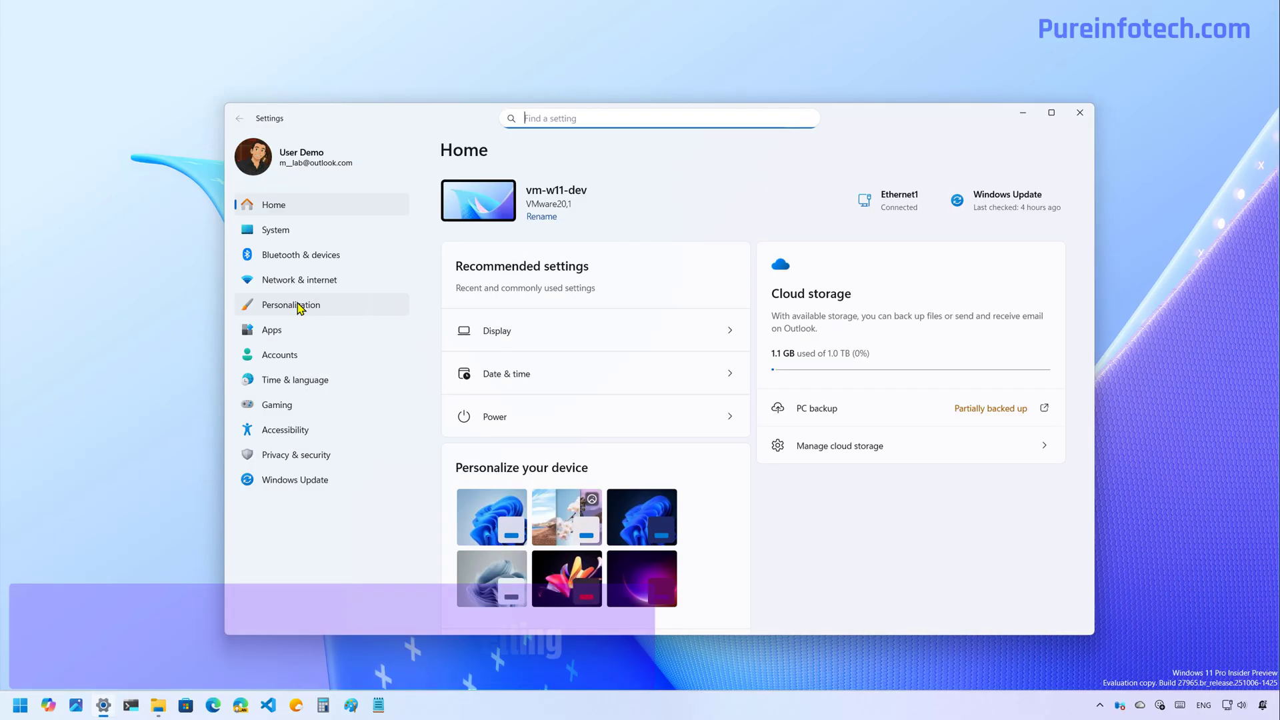
# - Under System Notifications, set on-screen indicator position to Top center and test it with the volume
pyautogui.click(274, 230)
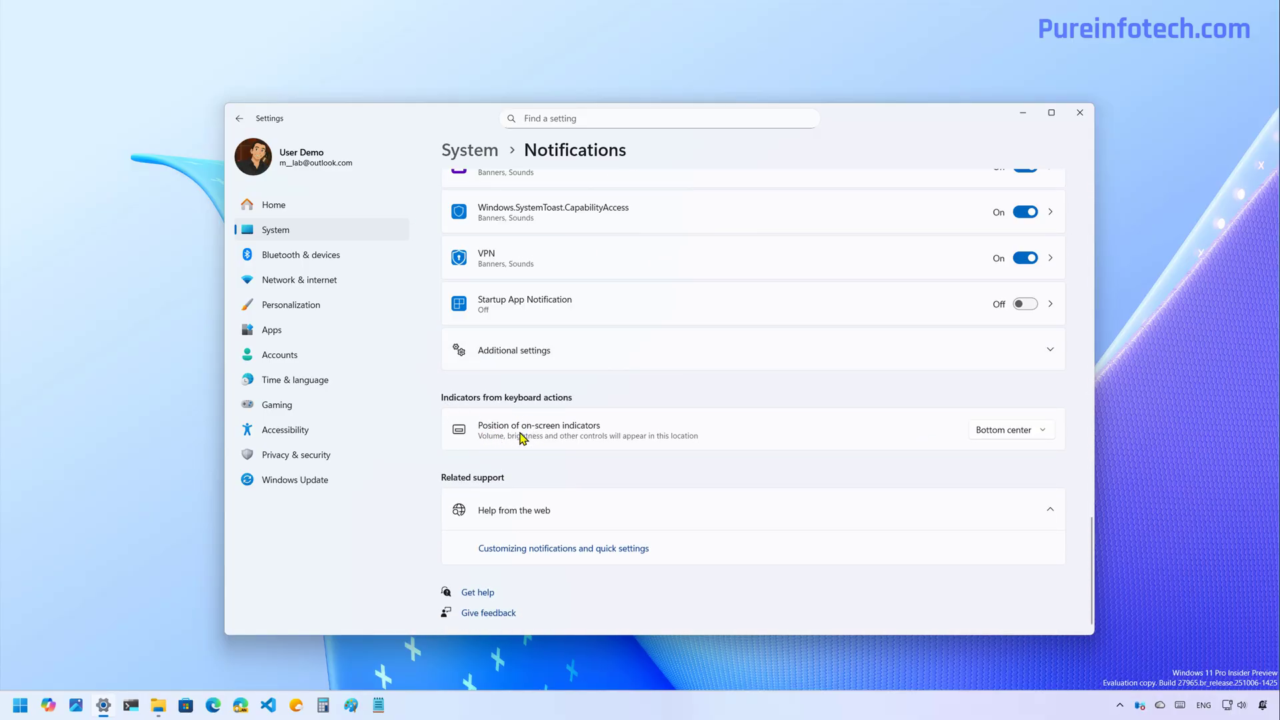
pyautogui.moveTo(620, 438)
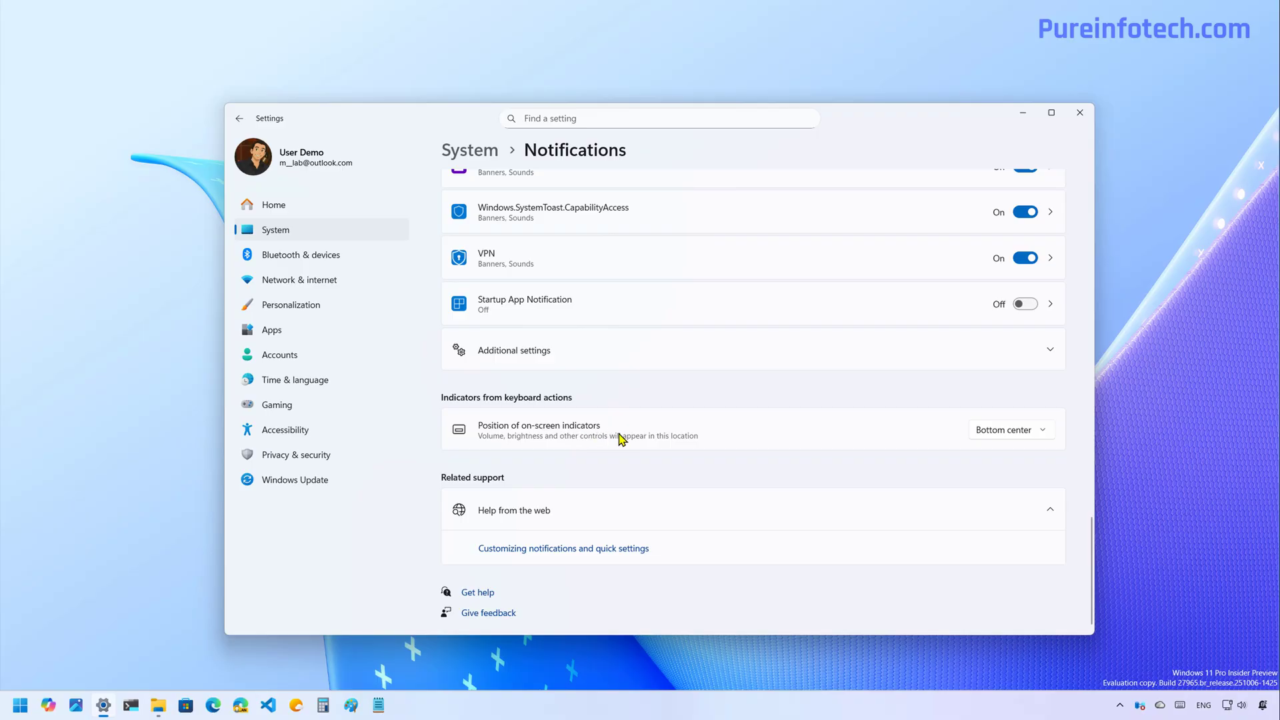
pyautogui.moveTo(1026, 442)
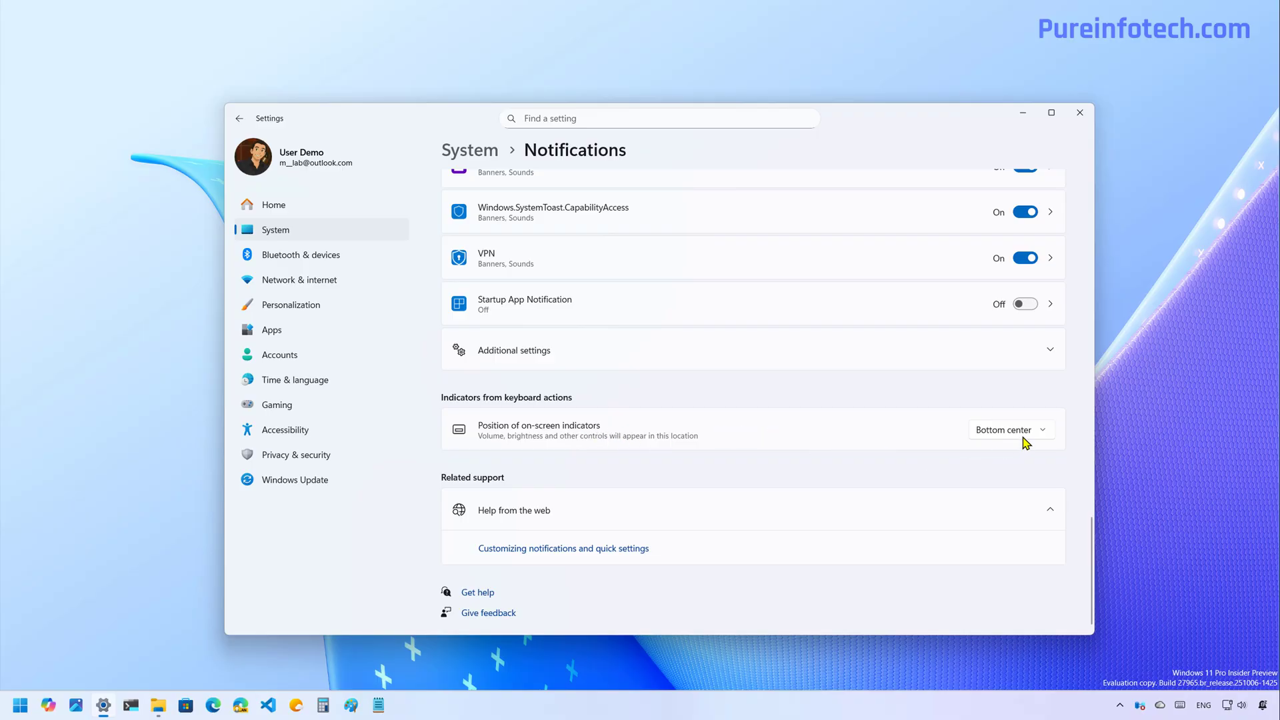
pyautogui.moveTo(1028, 438)
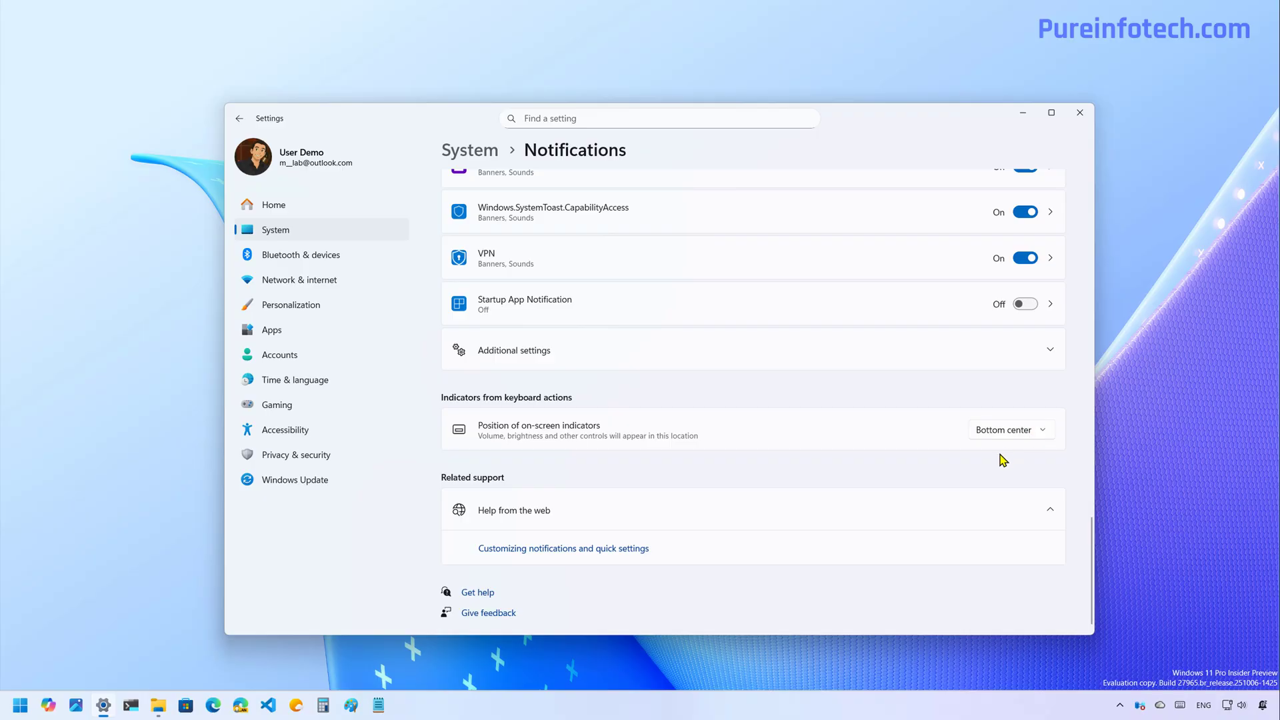
pyautogui.moveTo(1024, 456)
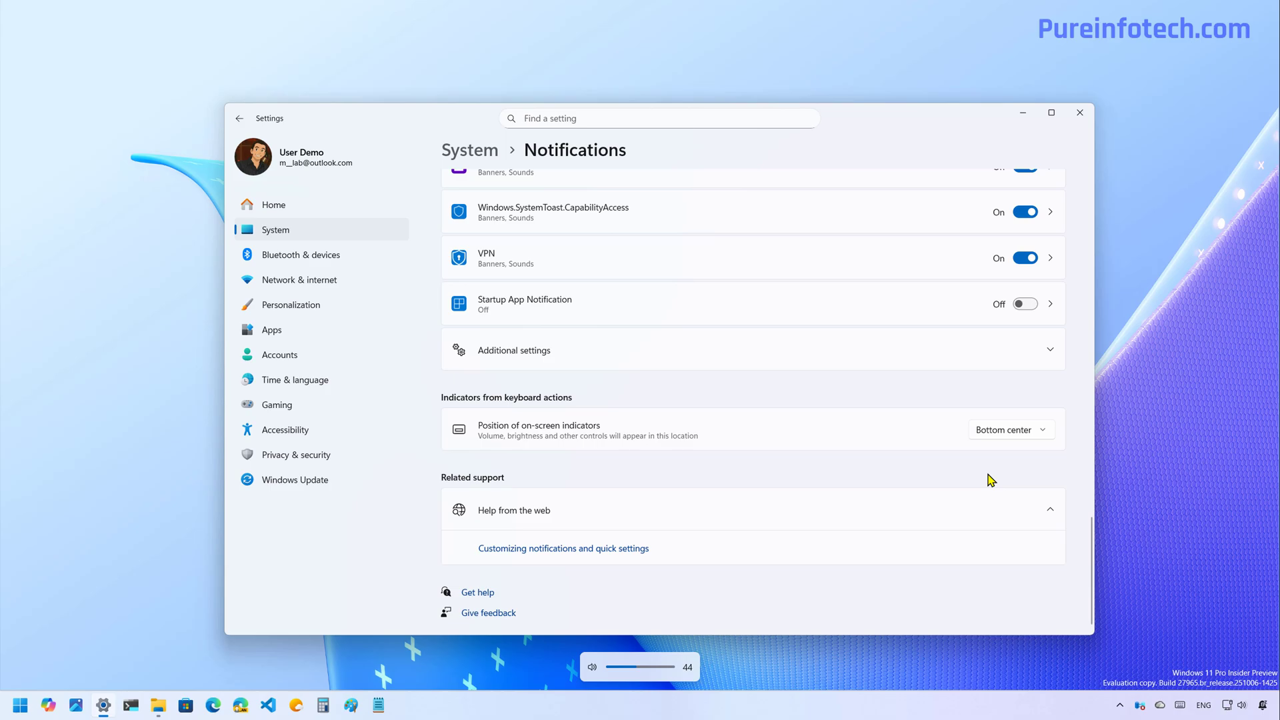
pyautogui.moveTo(653, 667); pyautogui.dragTo(660, 666)
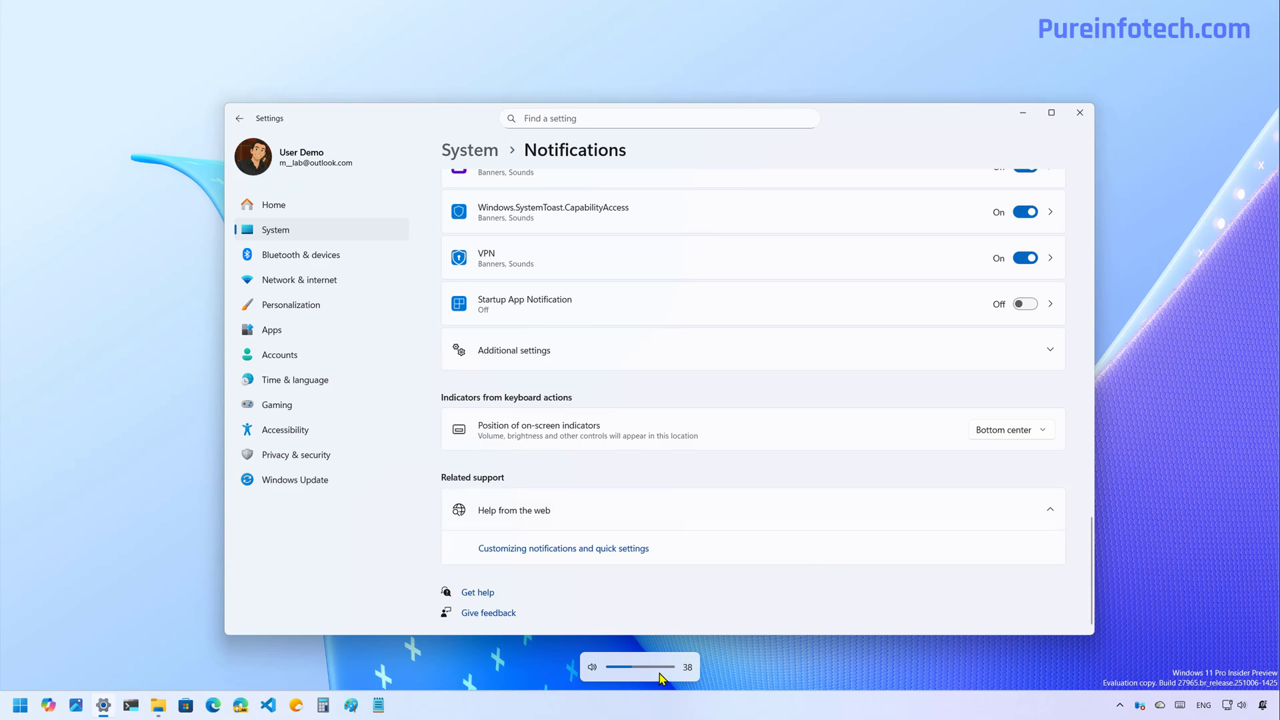
pyautogui.click(1009, 430)
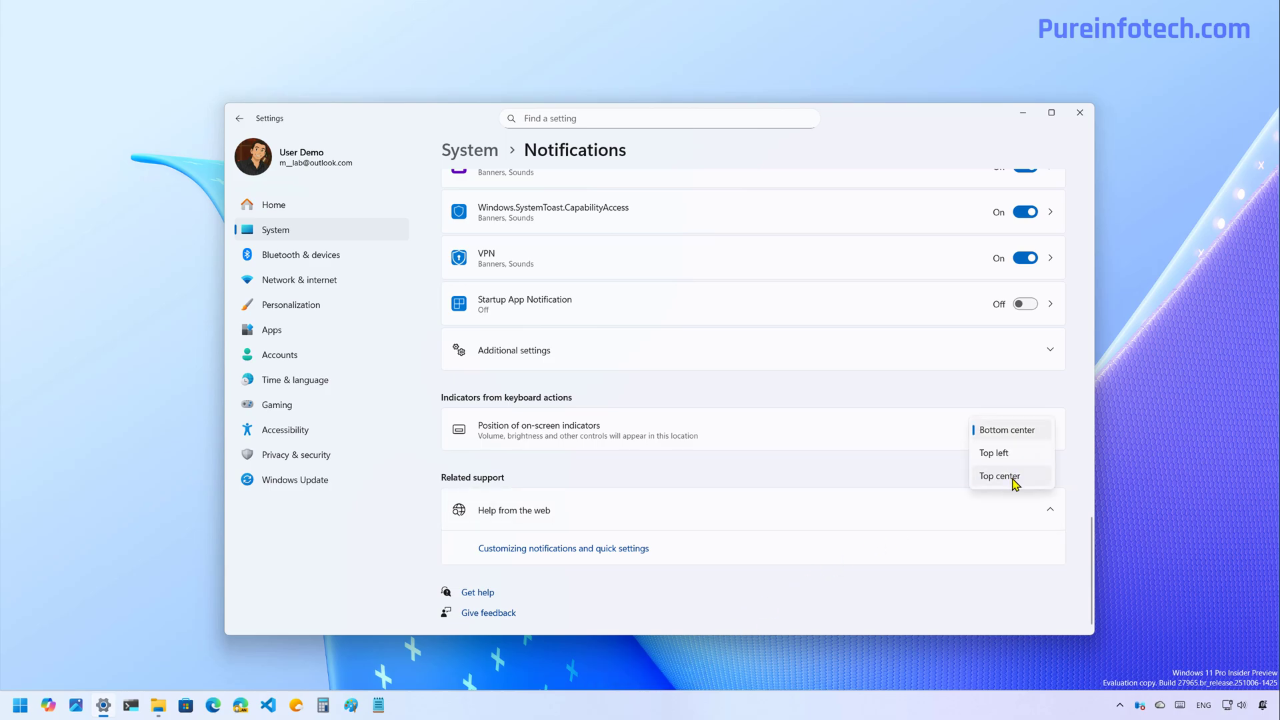
pyautogui.click(998, 475)
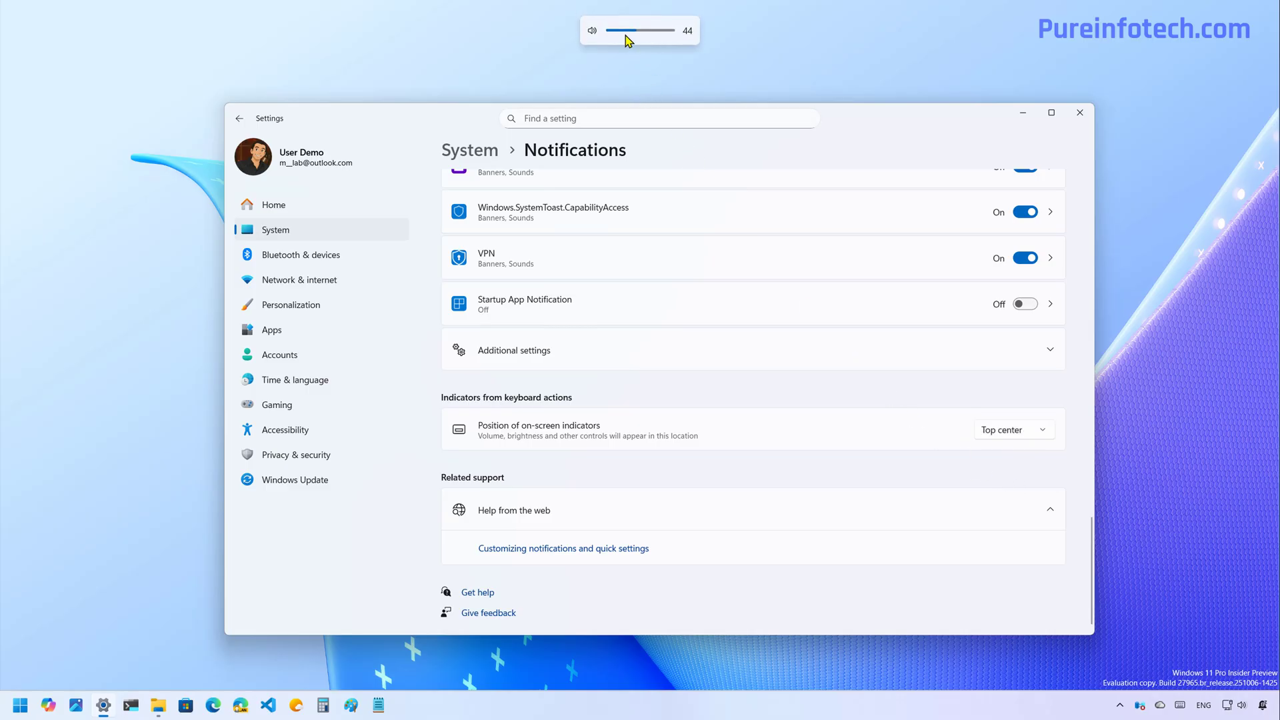
pyautogui.click(1011, 430)
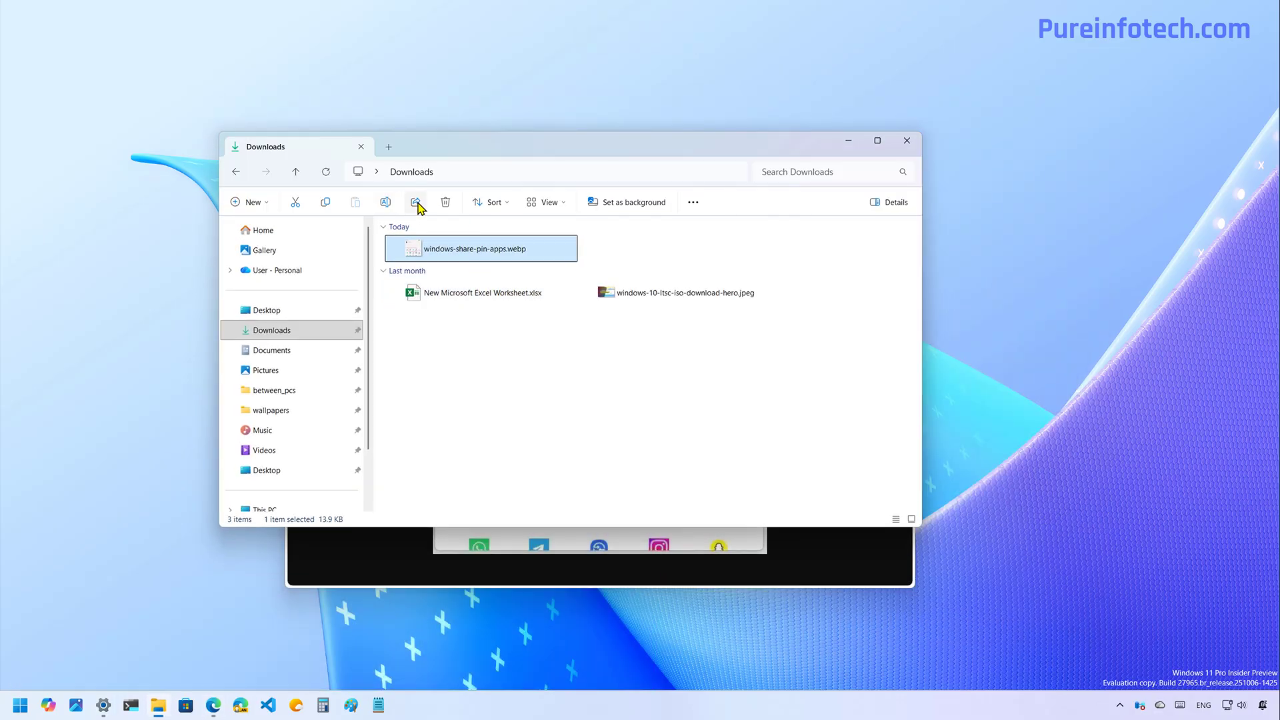
# - Bring Edge forward to view windows-share-pin-apps.webp with pinned Copilot and Notepad entries
pyautogui.click(415, 201)
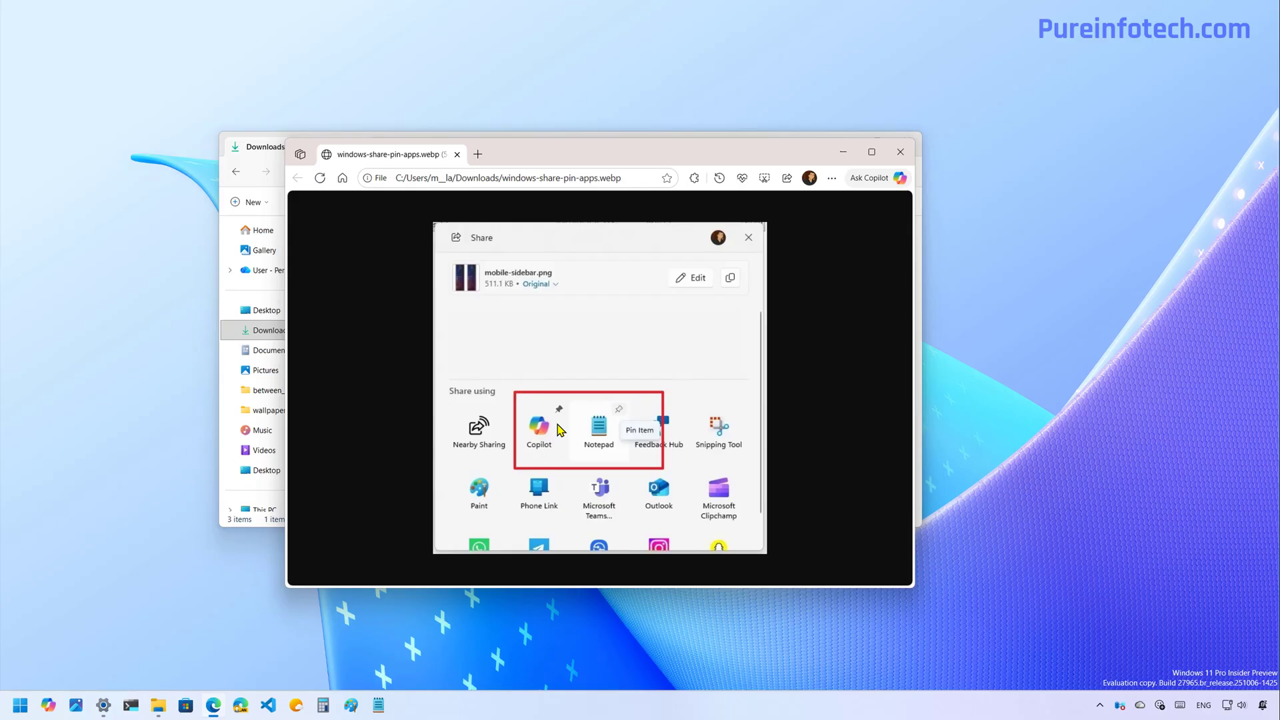
pyautogui.click(598, 428)
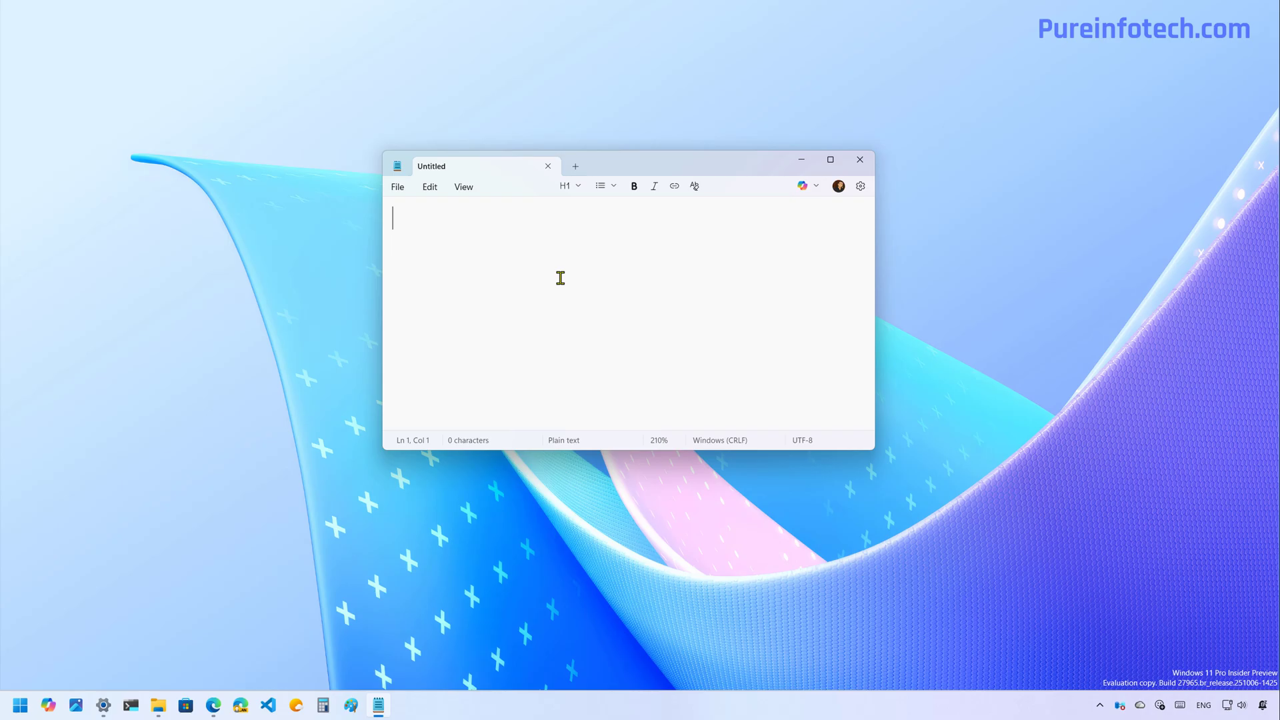
# - Enter an en dash and an em dash on separate Notepad lines, then close Notepad
pyautogui.write('-')
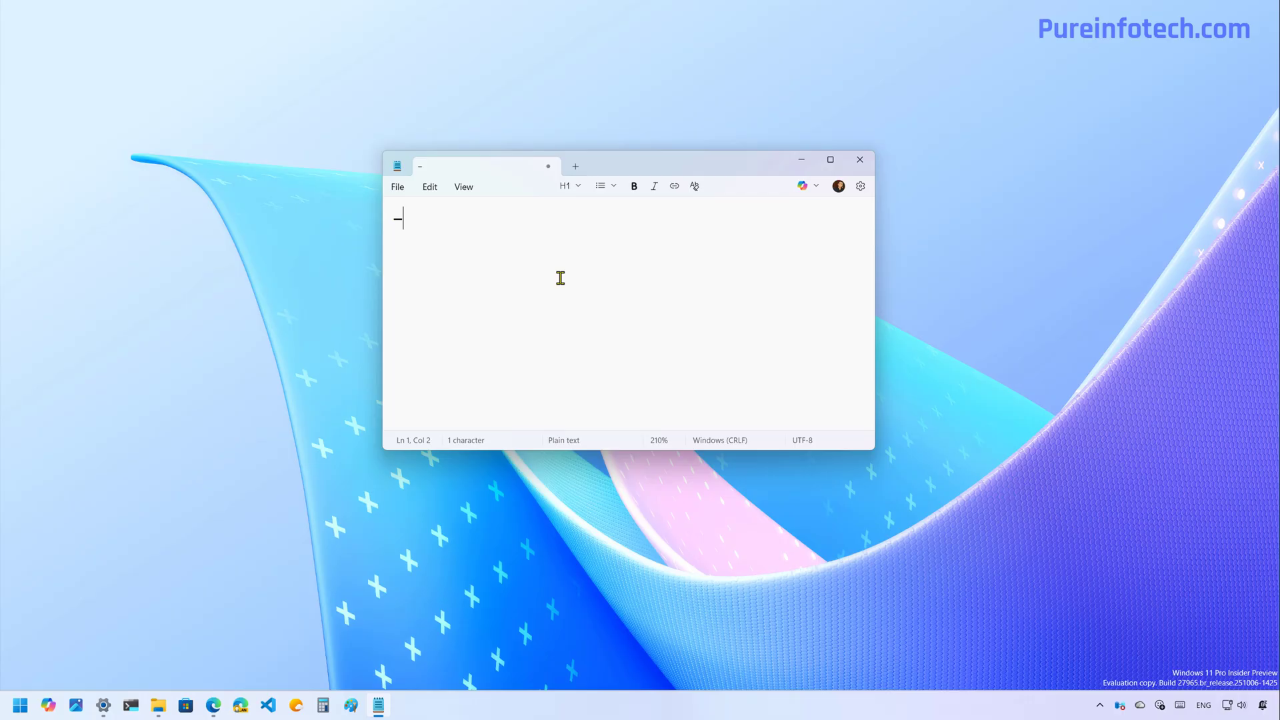
pyautogui.press('enter')
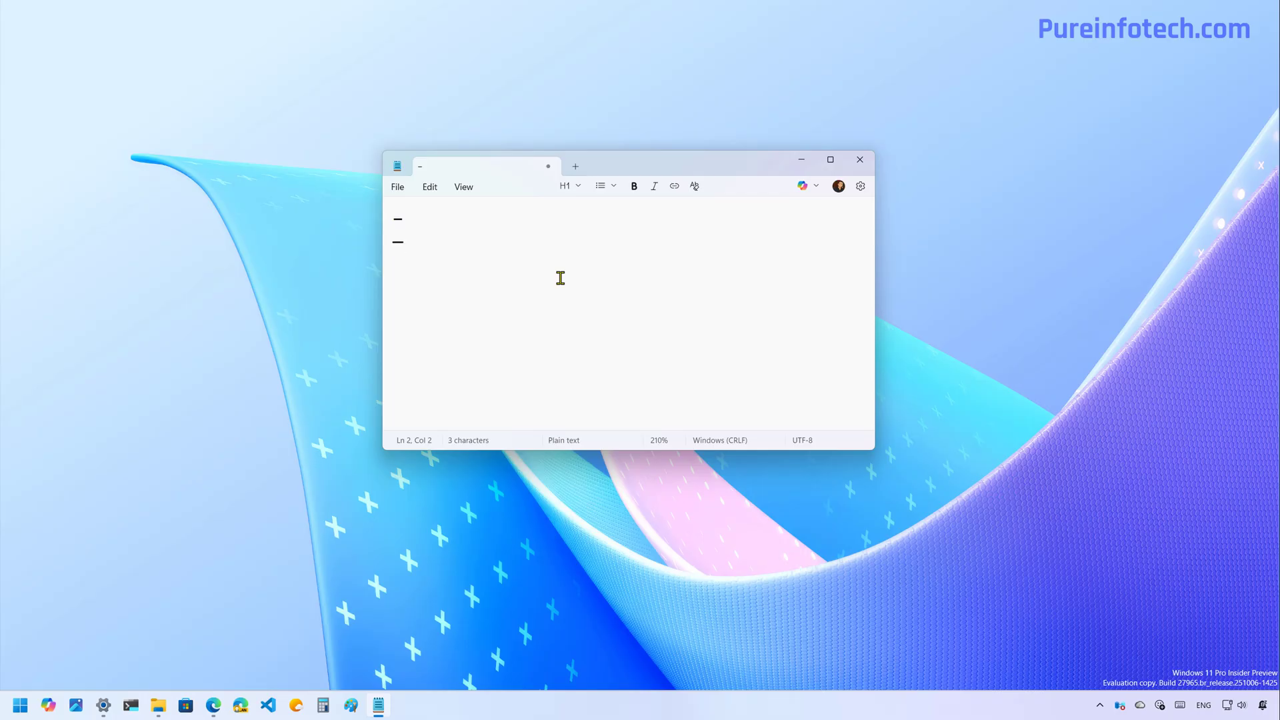
pyautogui.click(858, 159)
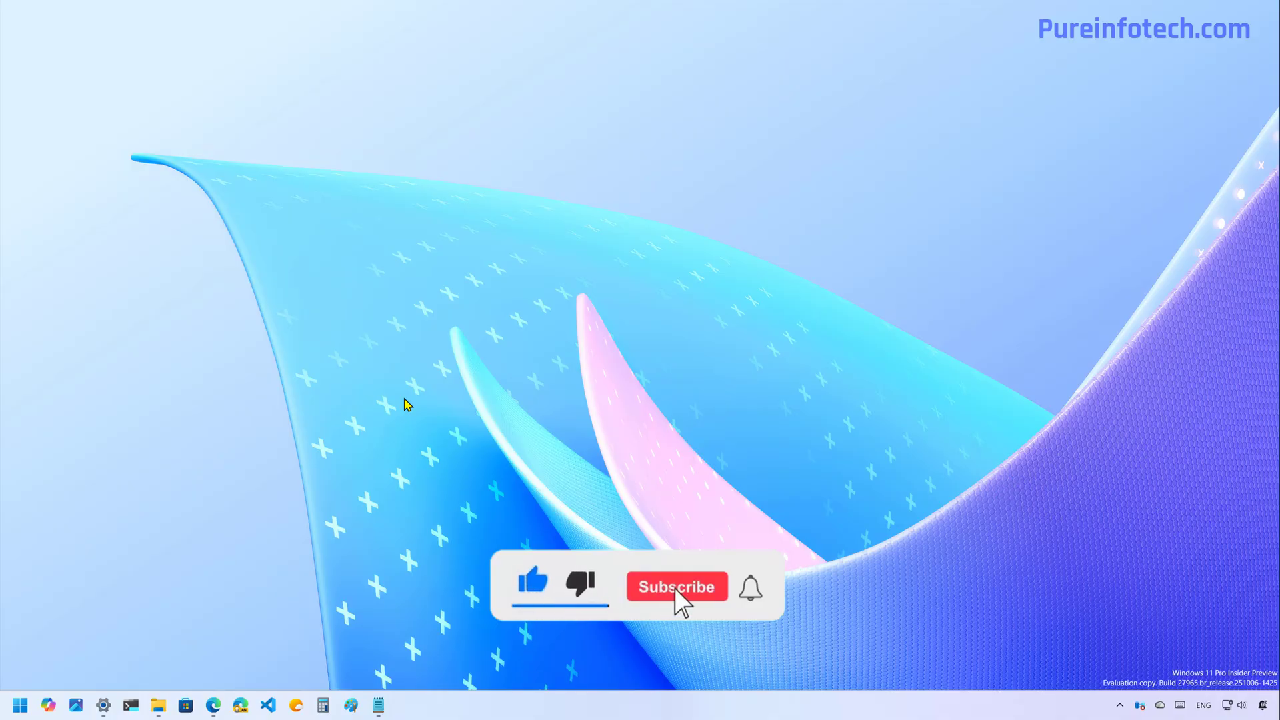
pyautogui.click(676, 586)
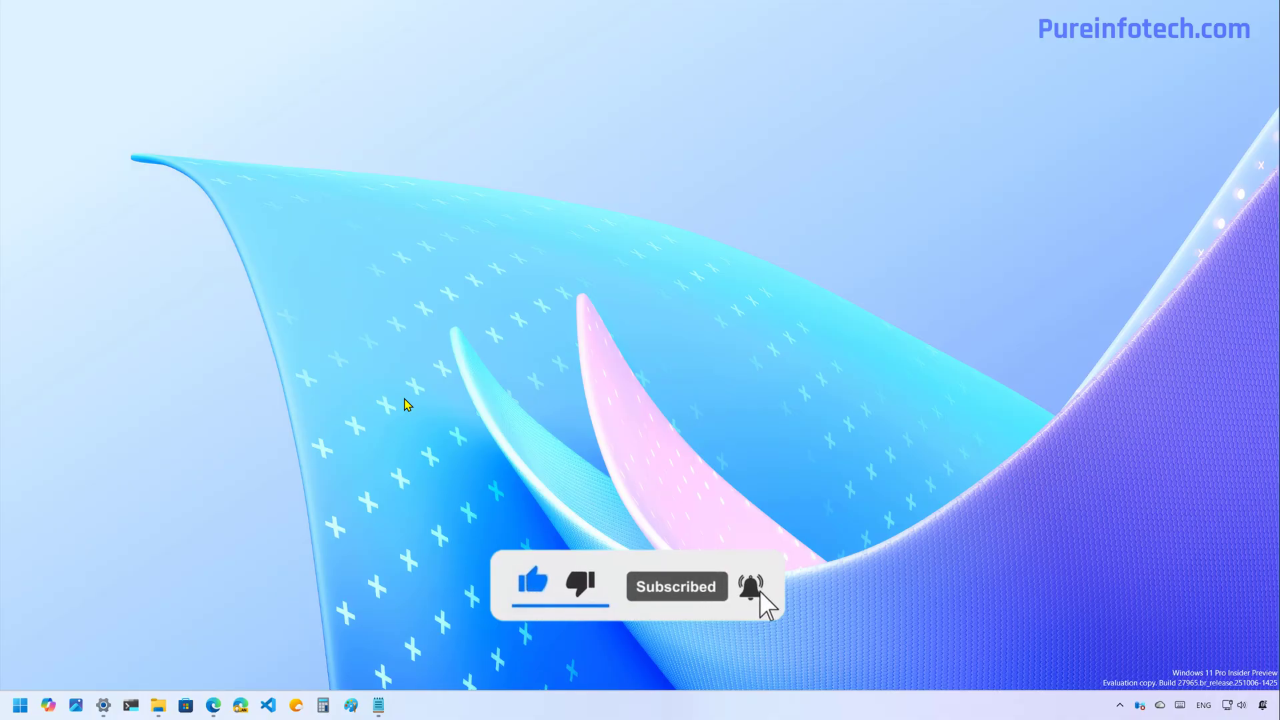